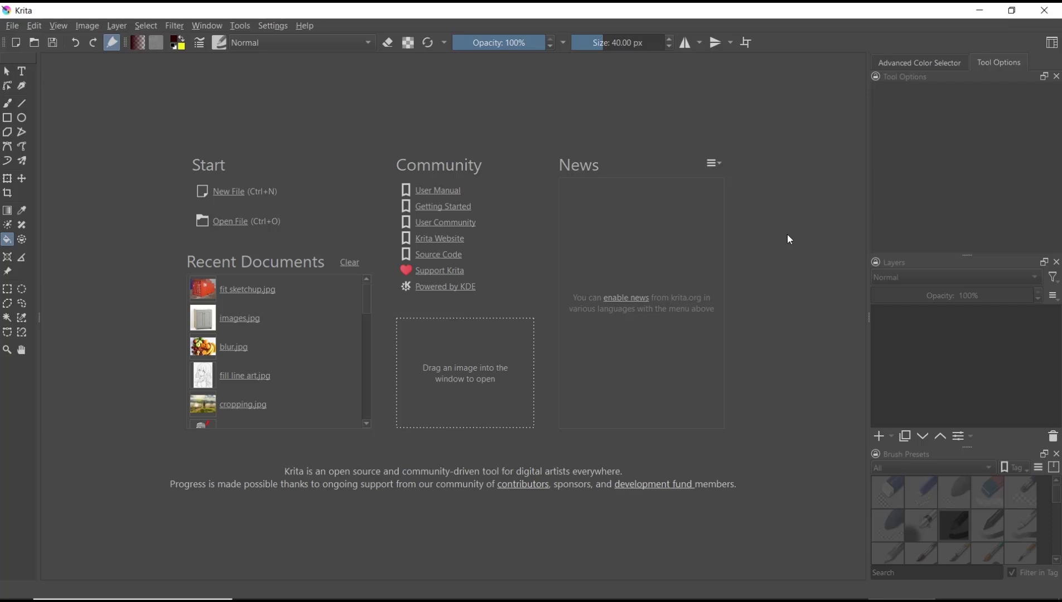
{"action": "mouse_move", "coordinate": [348, 241]}
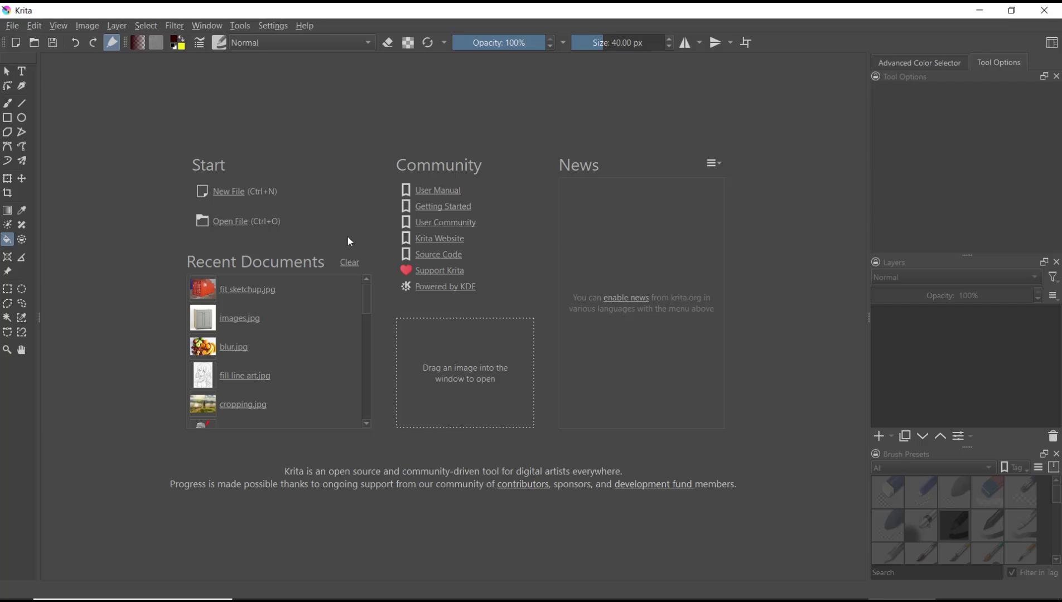
Create a new 2250×1680 document from the Design screen 4:3 template.
{"action": "left_click", "coordinate": [228, 192]}
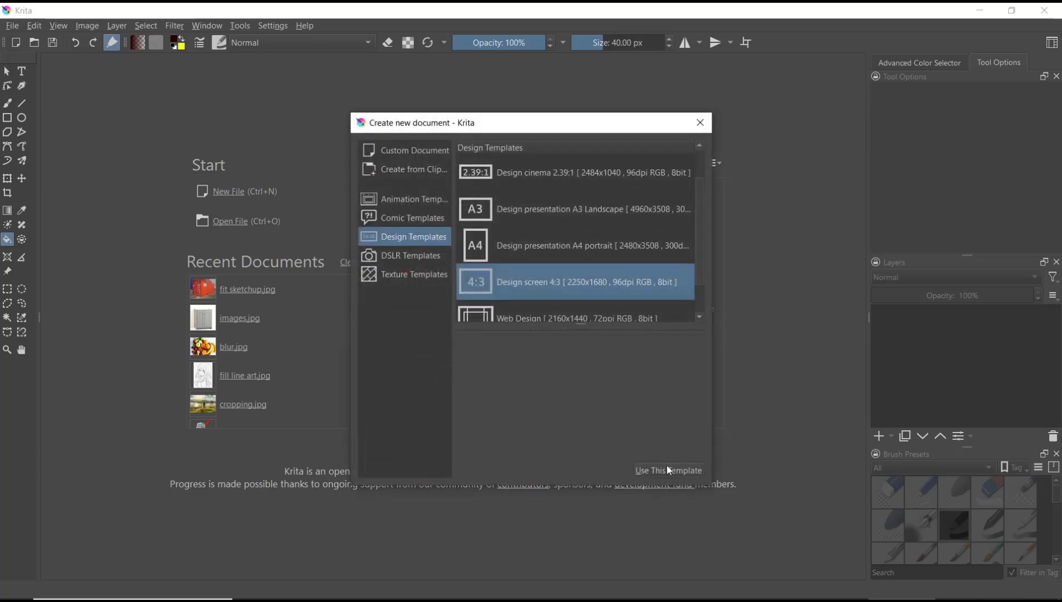
{"action": "left_click", "coordinate": [667, 470]}
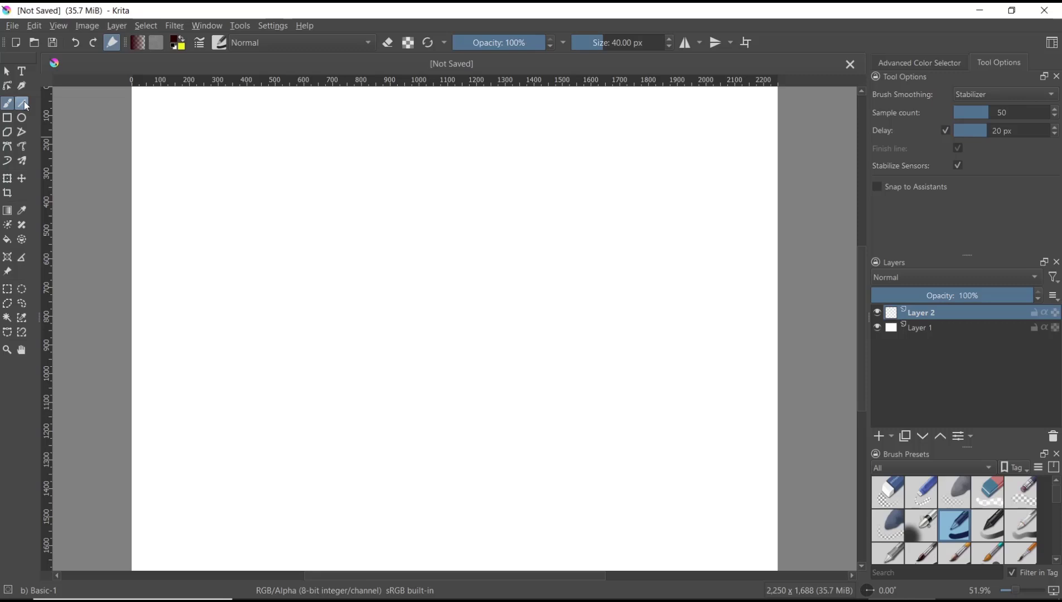
With the Line tool, draw a horizontal and two diagonal strokes crossing into a triangle.
{"action": "left_click", "coordinate": [21, 103]}
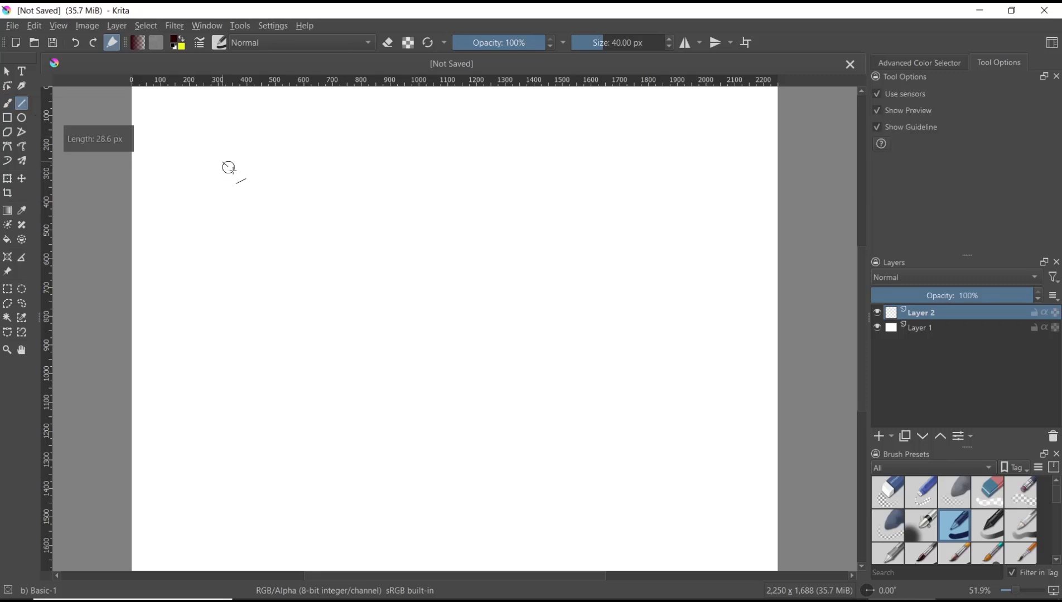
{"action": "left_click_drag", "start_coordinate": [229, 161], "coordinate": [693, 162]}
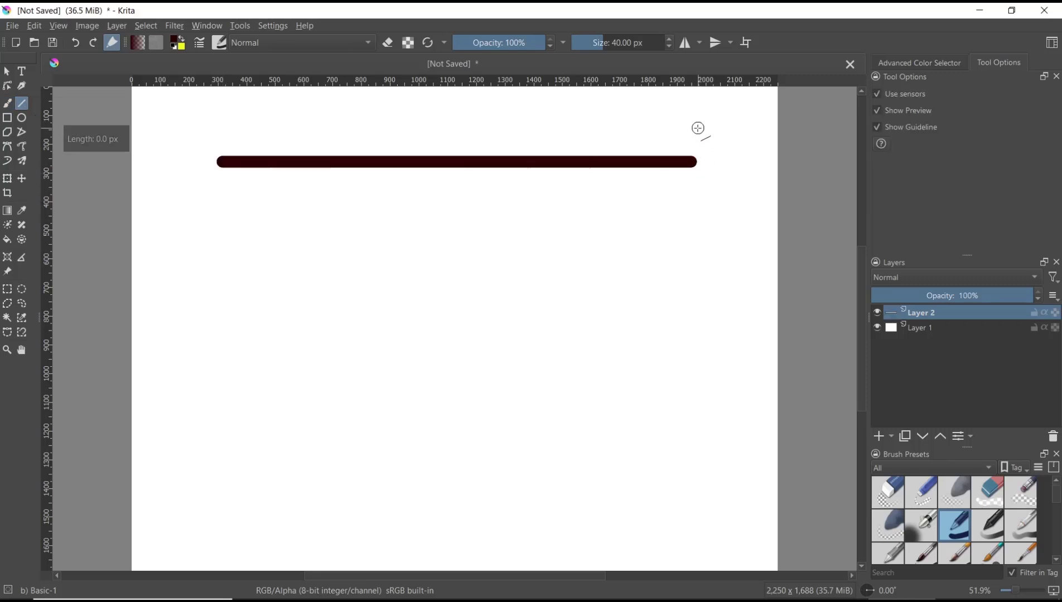
{"action": "left_click_drag", "start_coordinate": [702, 126], "coordinate": [498, 474]}
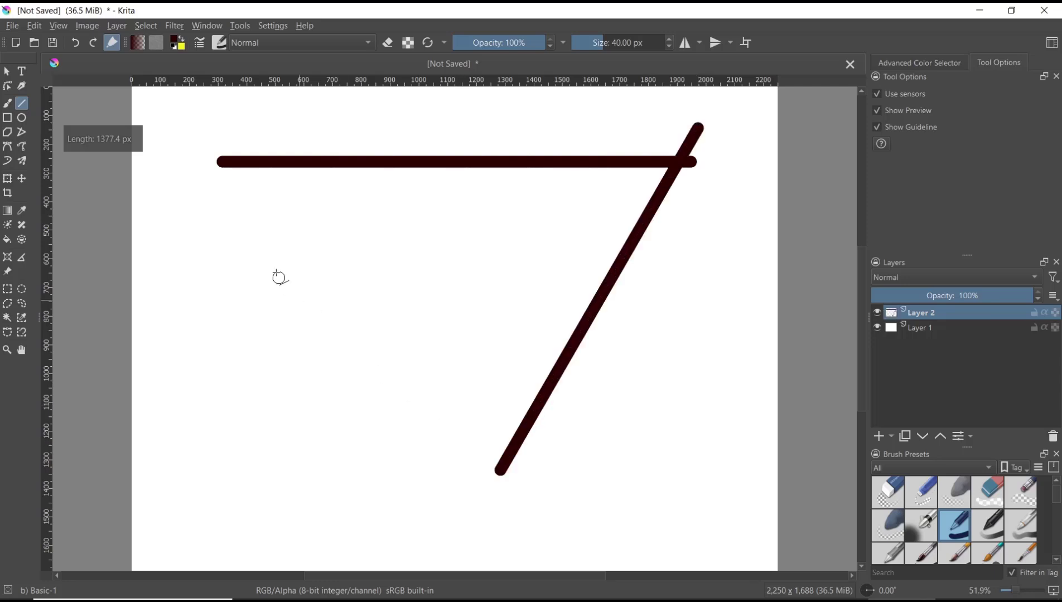
{"action": "left_click_drag", "start_coordinate": [227, 139], "coordinate": [542, 464]}
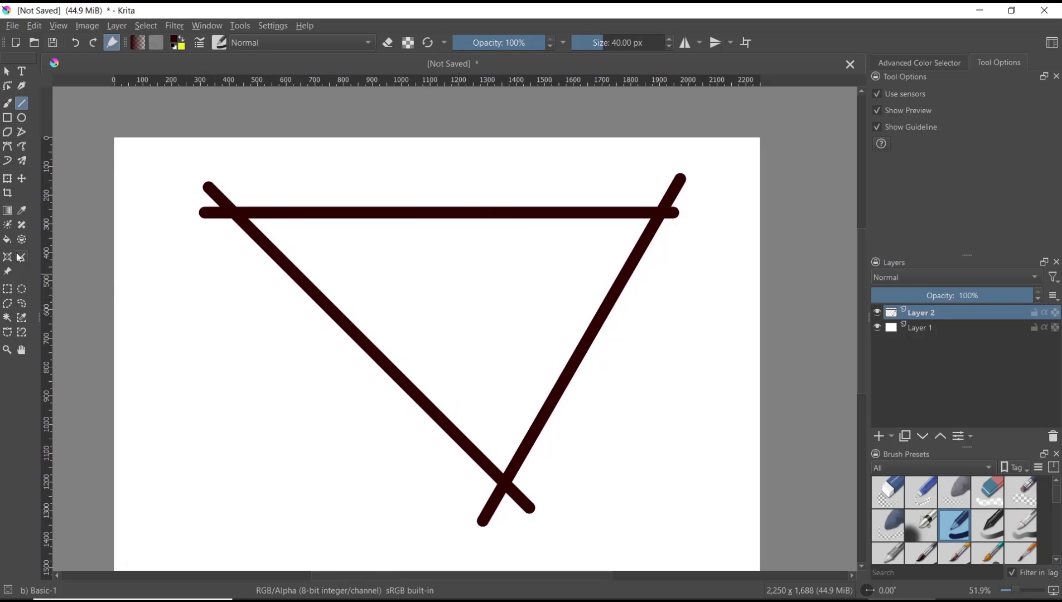
{"action": "mouse_move", "coordinate": [8, 240]}
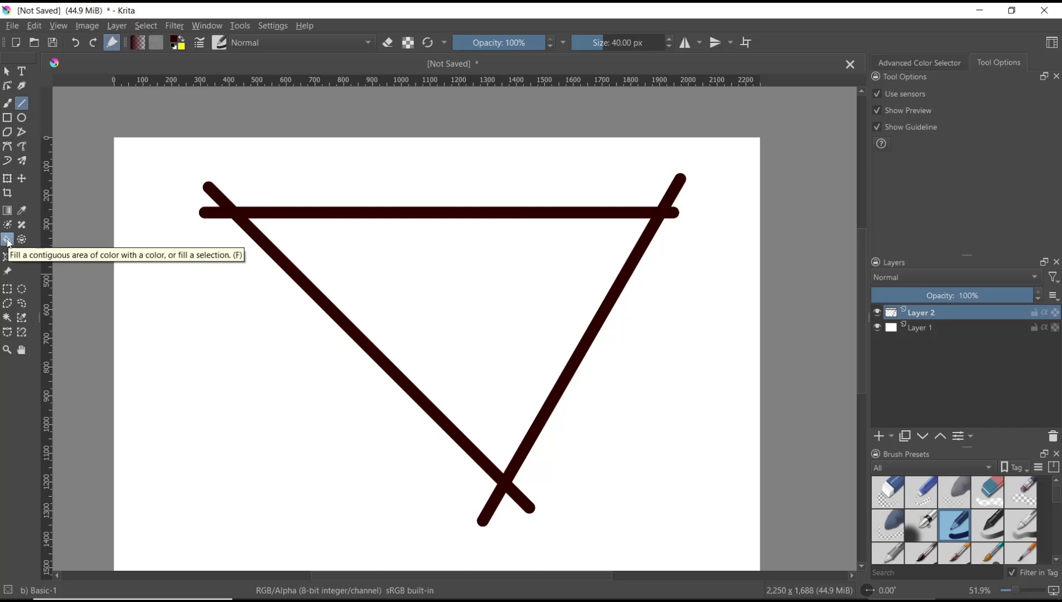
Set the foreground colour to Deep pink and bucket-fill the triangle's interior.
{"action": "left_click", "coordinate": [7, 240]}
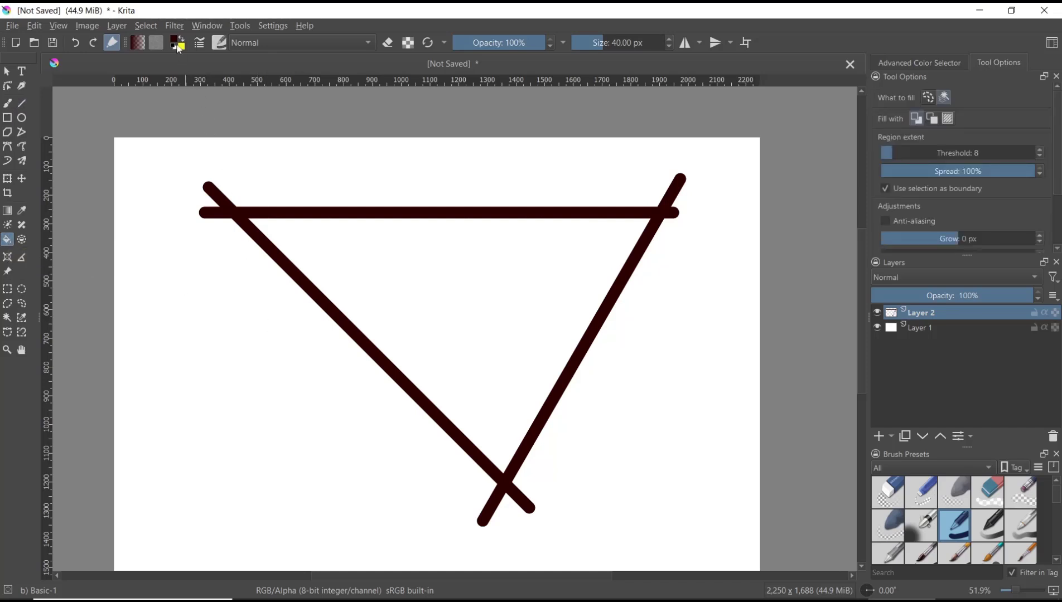
{"action": "left_click", "coordinate": [174, 41]}
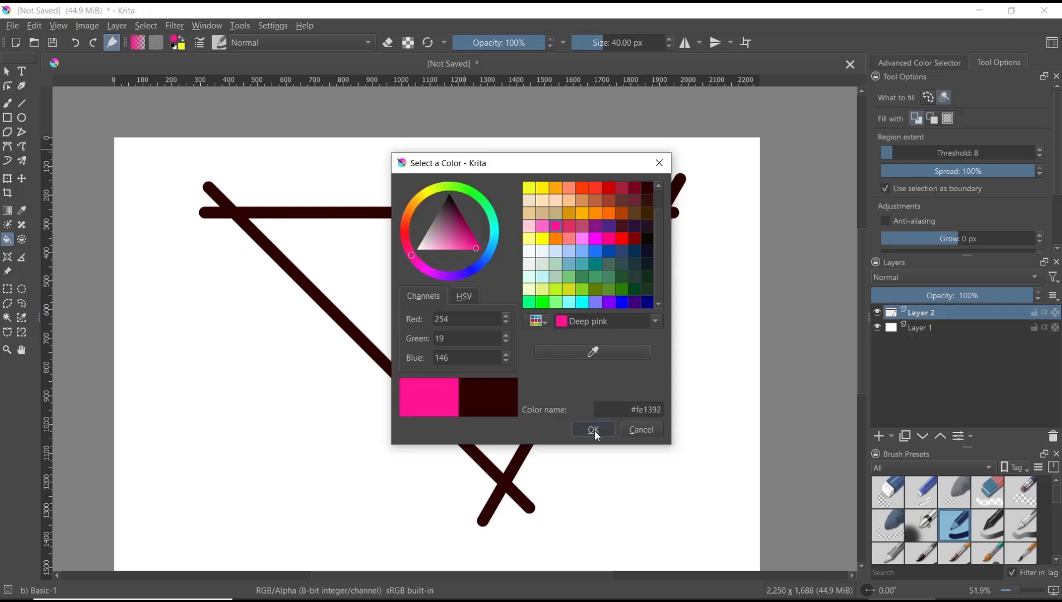
{"action": "left_click", "coordinate": [593, 430]}
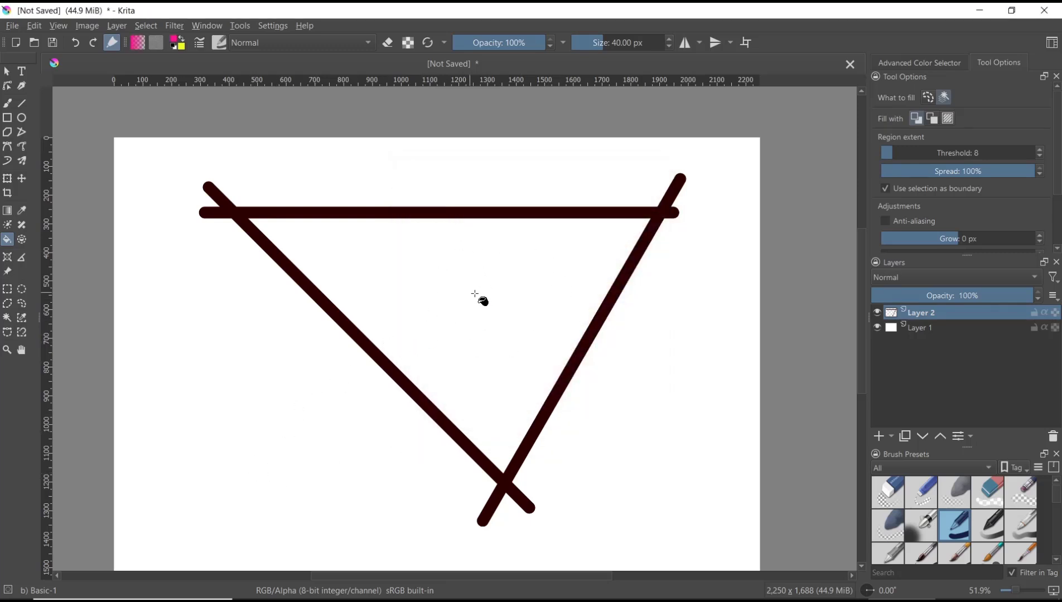
{"action": "left_click", "coordinate": [474, 295]}
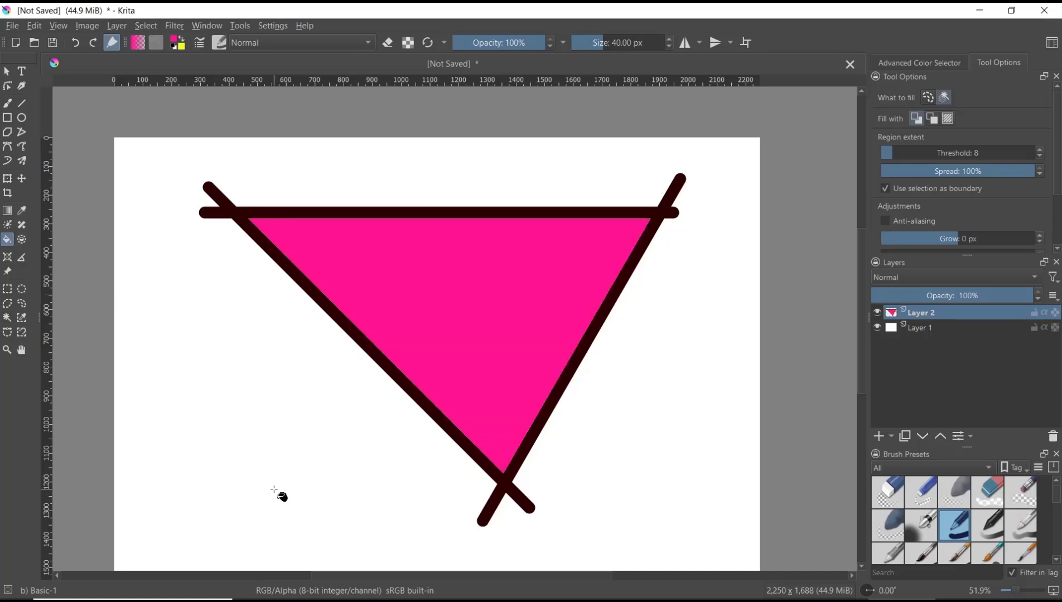
{"action": "mouse_move", "coordinate": [173, 43]}
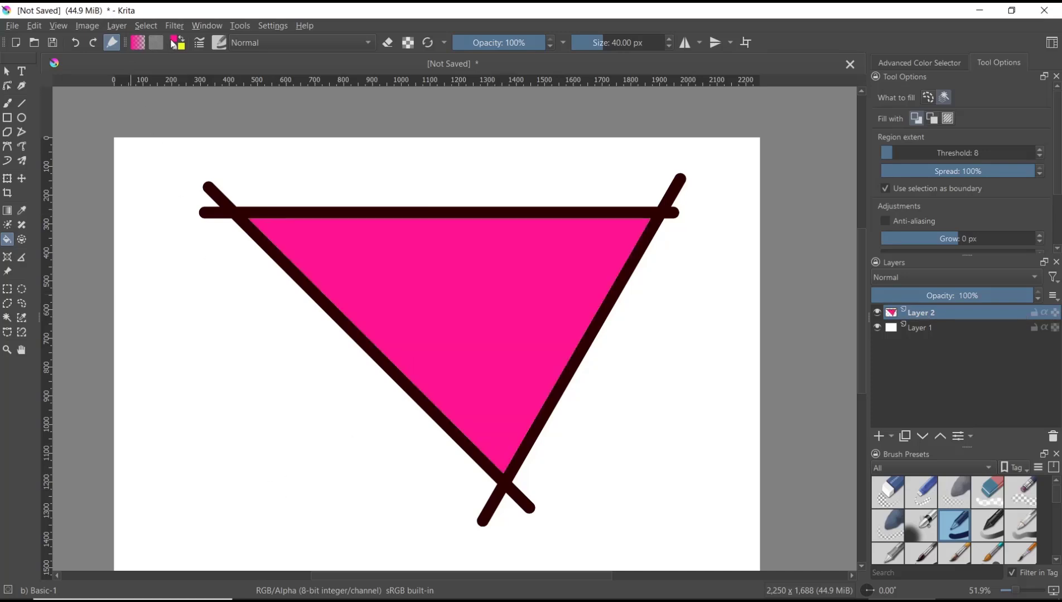
Switch the foreground colour to Primary Blue and refill the triangle's interior.
{"action": "left_click", "coordinate": [173, 42]}
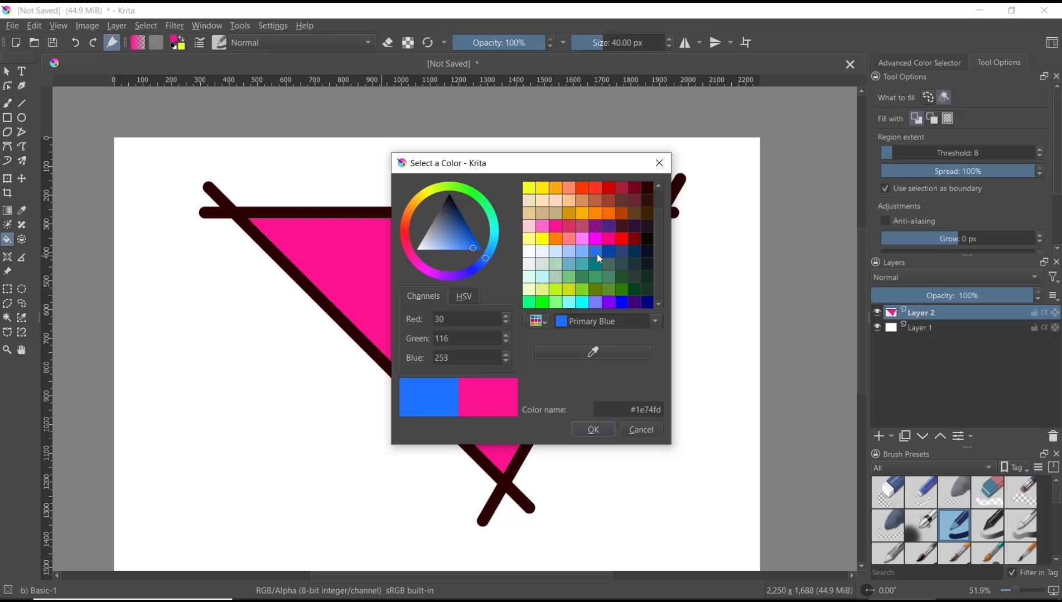
{"action": "left_click", "coordinate": [592, 429]}
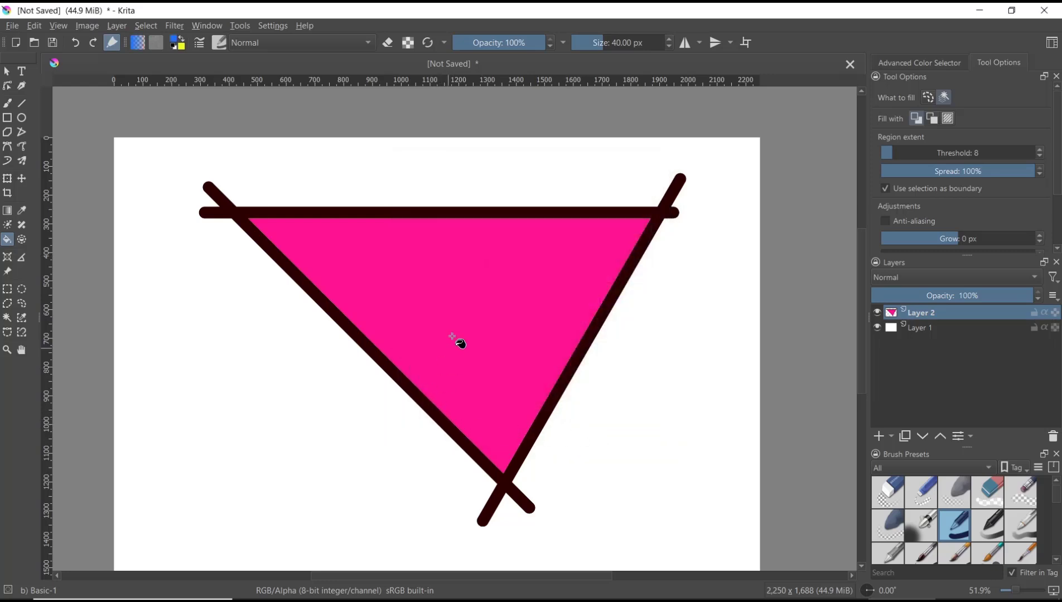
{"action": "mouse_move", "coordinate": [489, 294]}
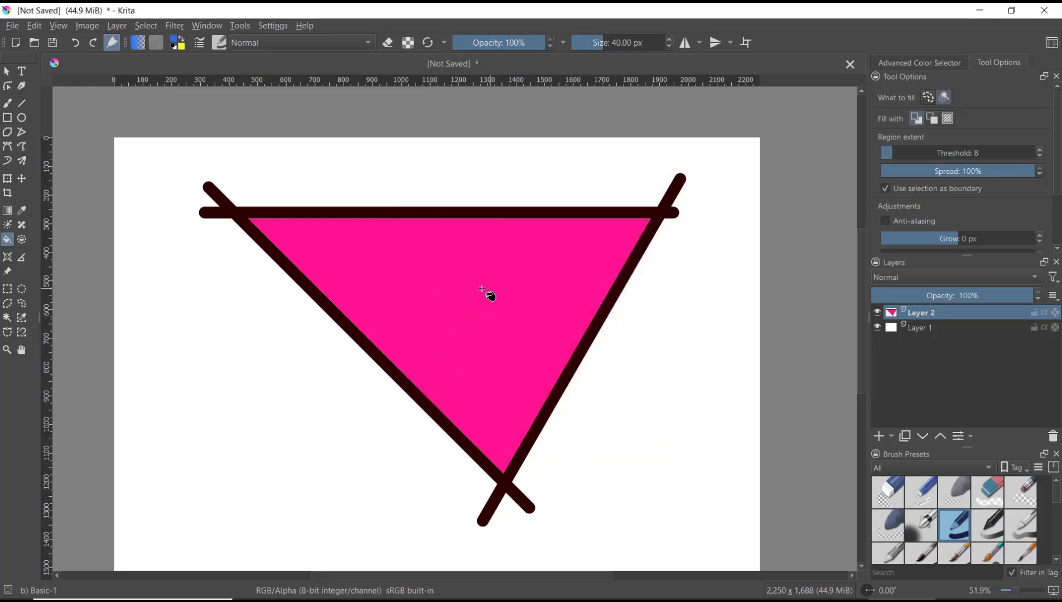
{"action": "left_click", "coordinate": [437, 414]}
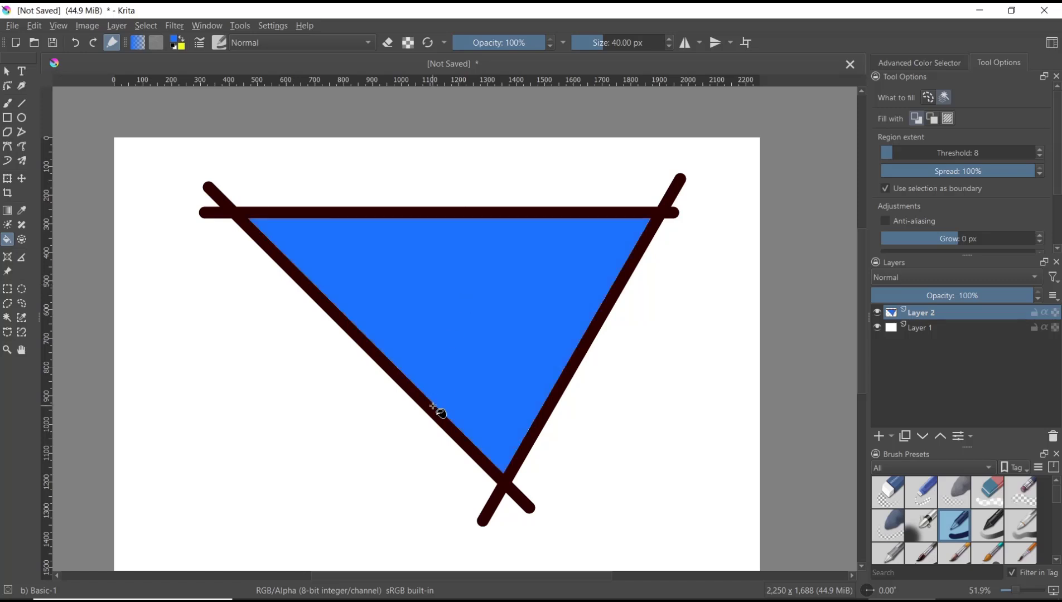
{"action": "mouse_move", "coordinate": [332, 389]}
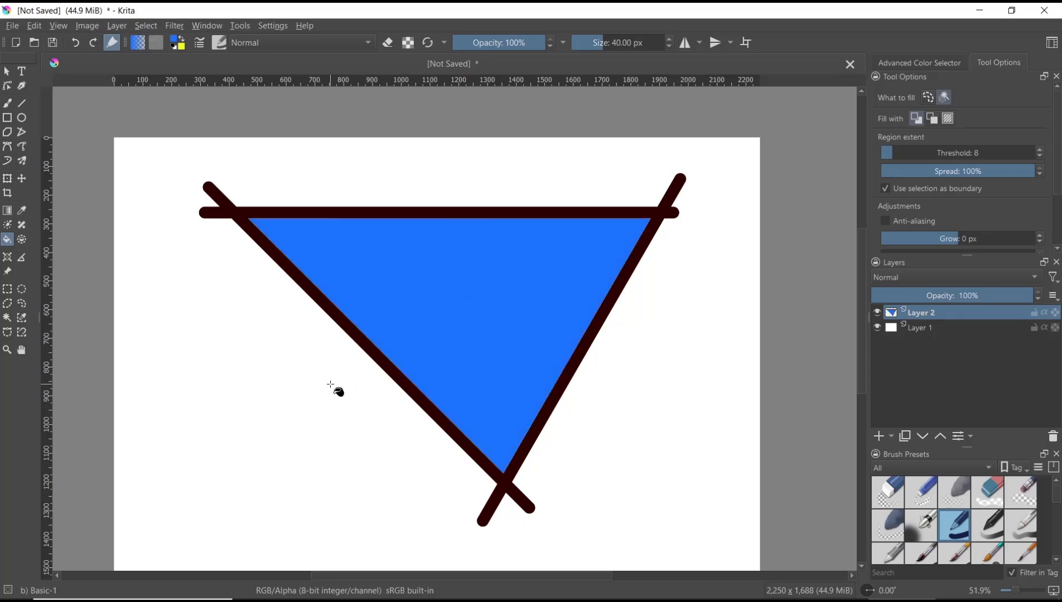